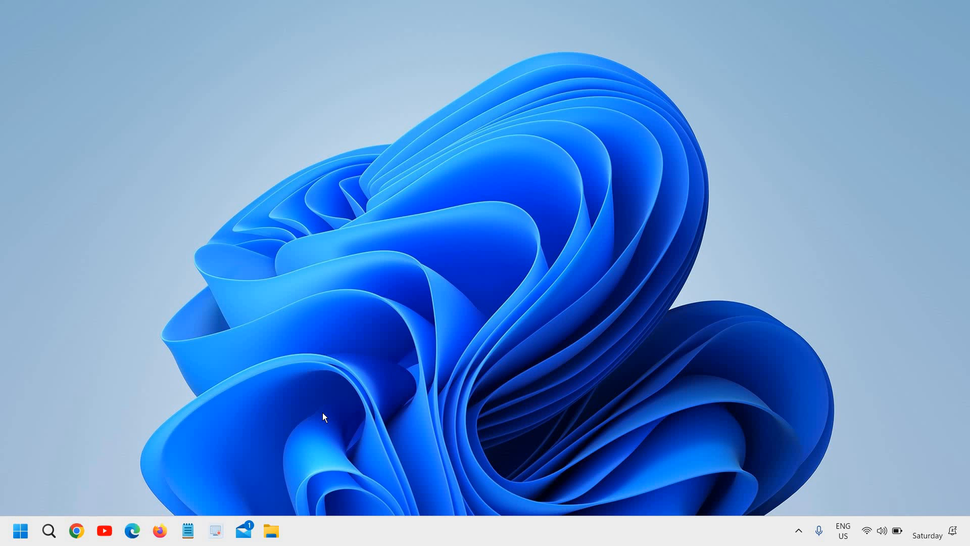
{"action": "mouse_move", "coordinate": [323, 414]}
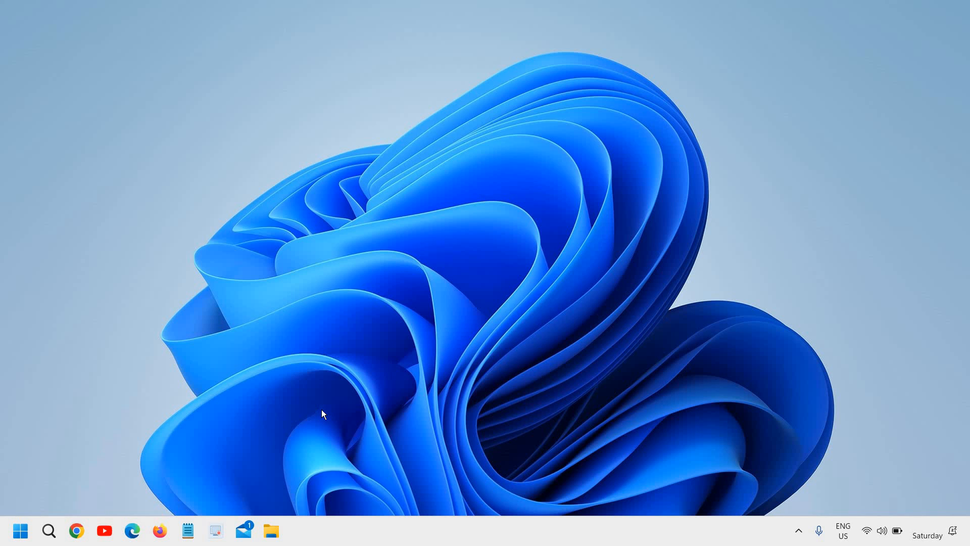
{"action": "mouse_move", "coordinate": [320, 404]}
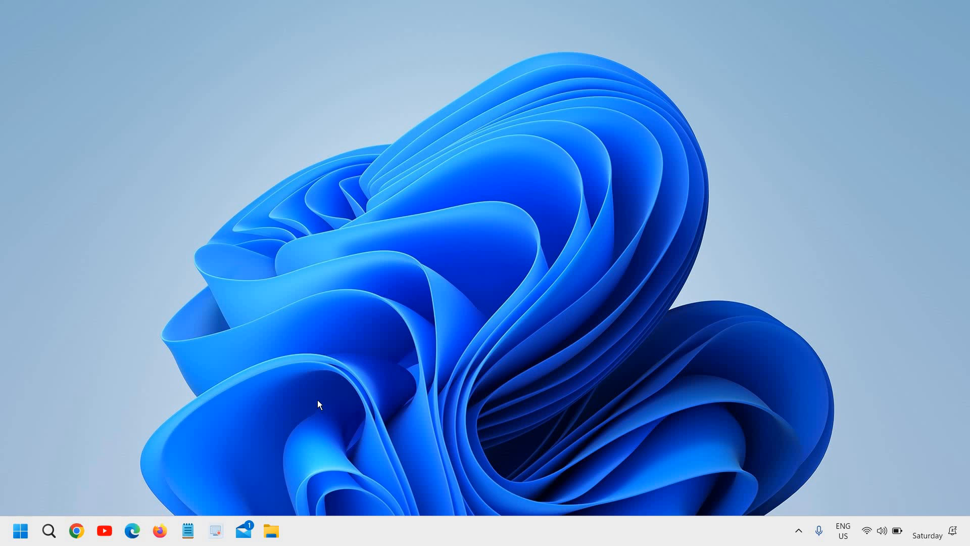
{"action": "mouse_move", "coordinate": [320, 399]}
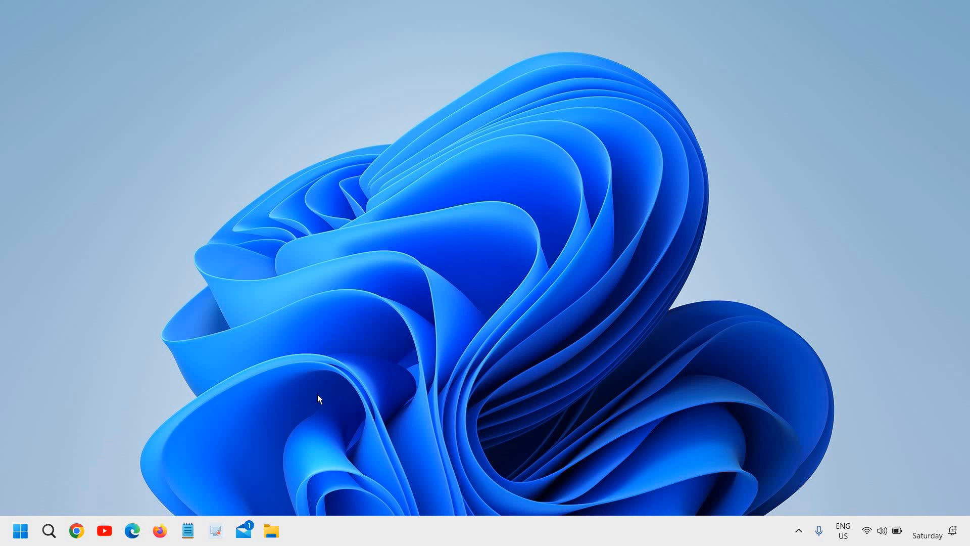
{"action": "mouse_move", "coordinate": [317, 393]}
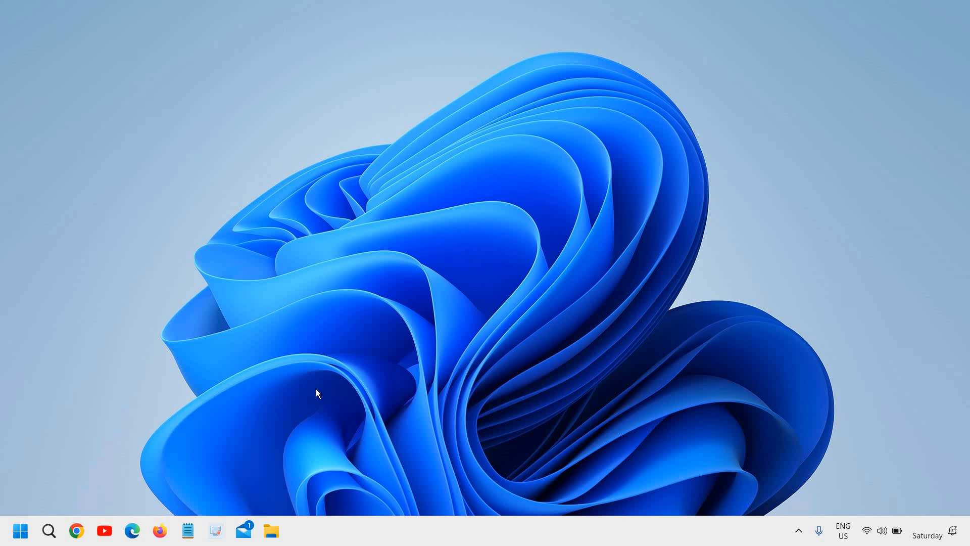
{"action": "mouse_move", "coordinate": [60, 511]}
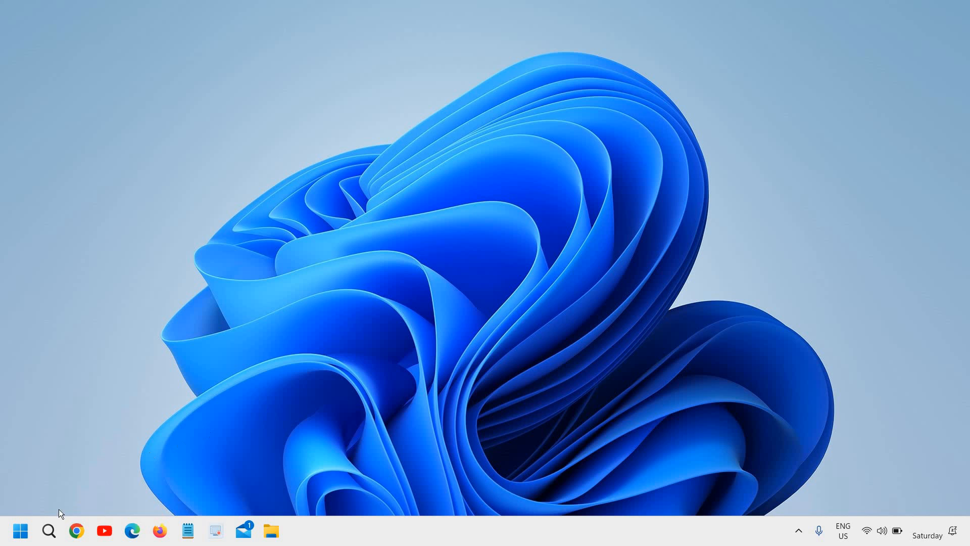
{"action": "mouse_move", "coordinate": [21, 531]}
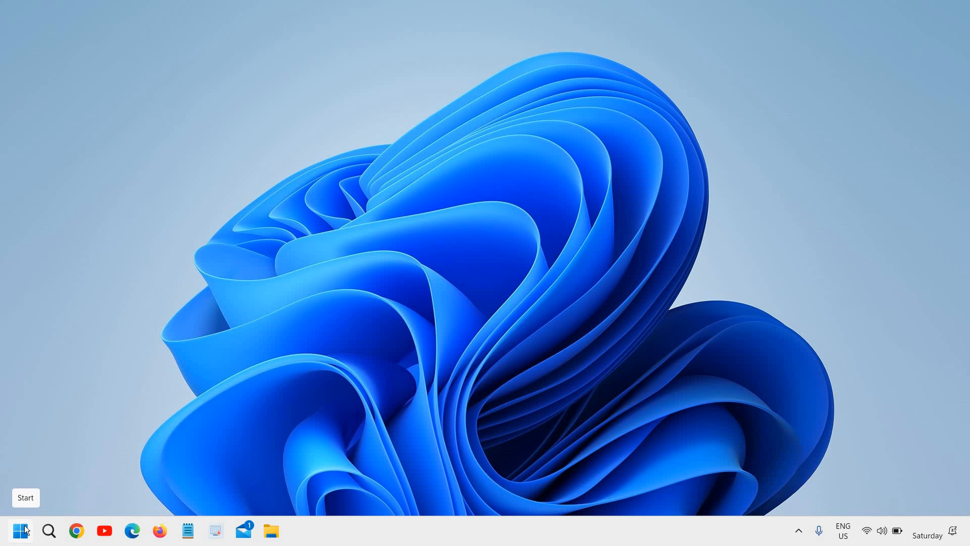
{"action": "mouse_move", "coordinate": [29, 527]}
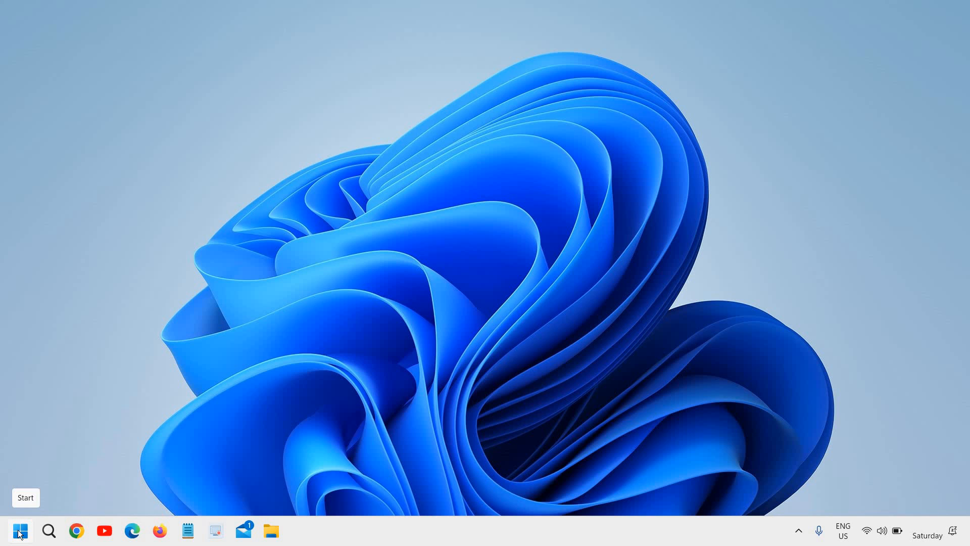
Reach the Windows Update page via the Start menu's Settings shortcut.
{"action": "right_click", "coordinate": [19, 530]}
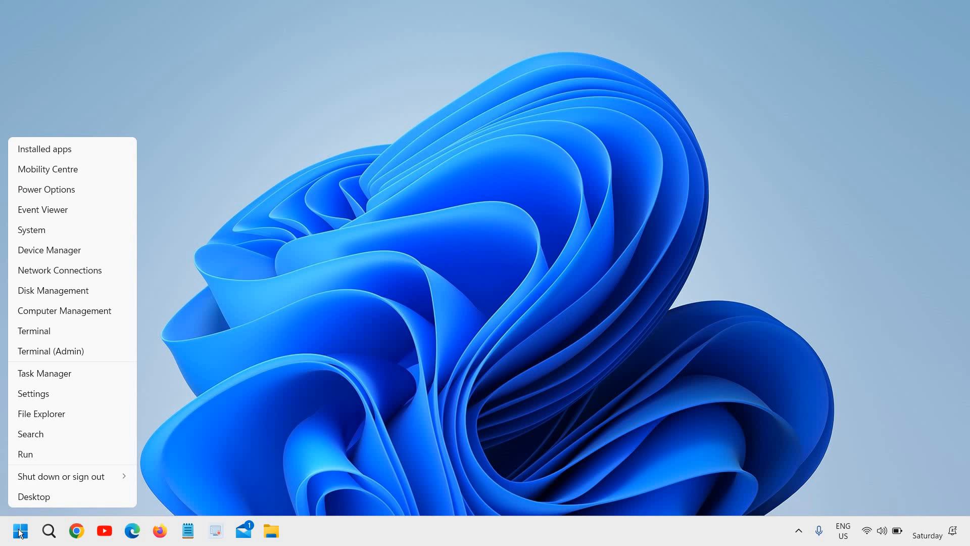
{"action": "mouse_move", "coordinate": [24, 404]}
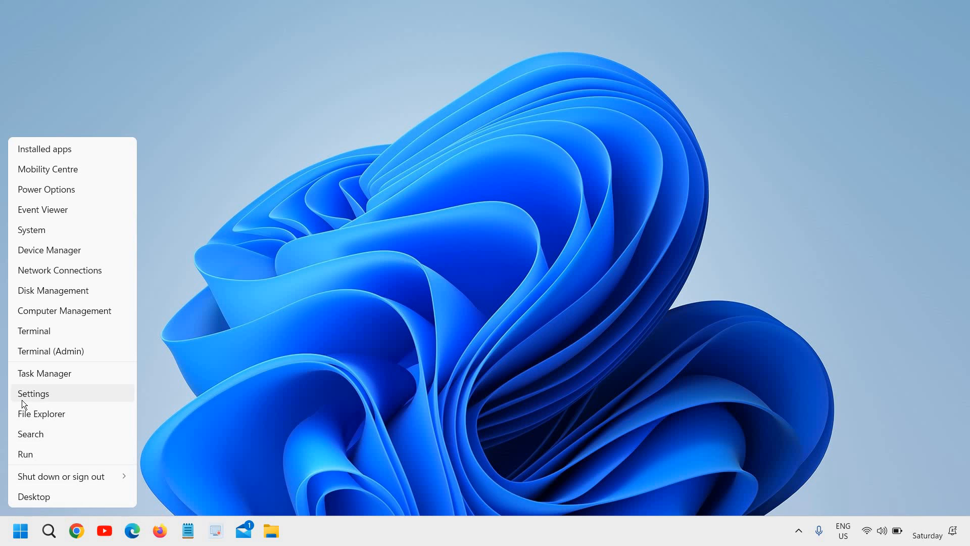
{"action": "left_click", "coordinate": [34, 393]}
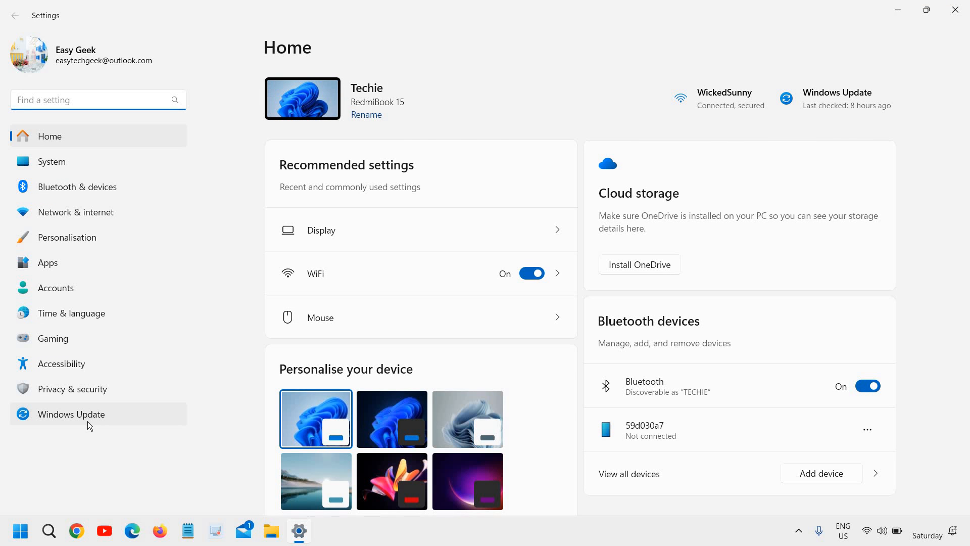
{"action": "mouse_move", "coordinate": [75, 427]}
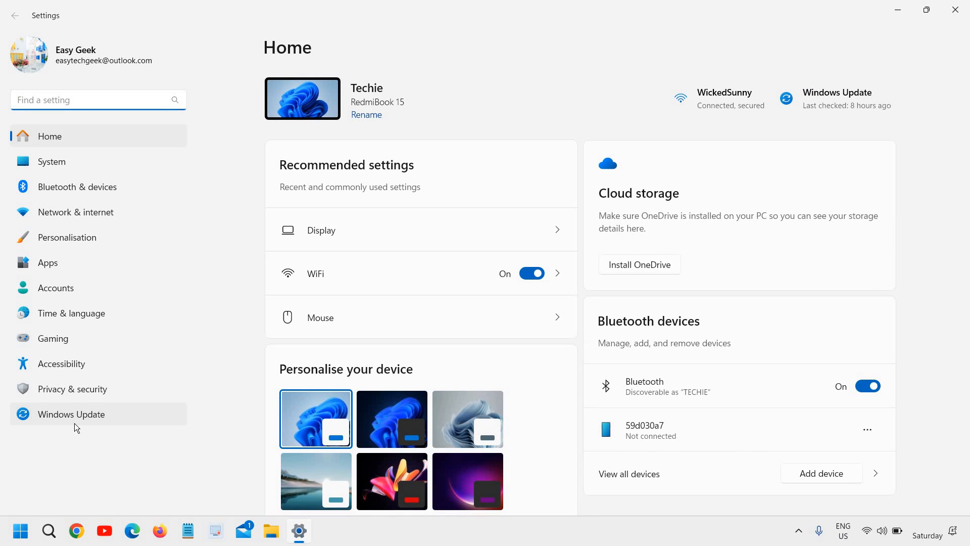
{"action": "left_click", "coordinate": [71, 414]}
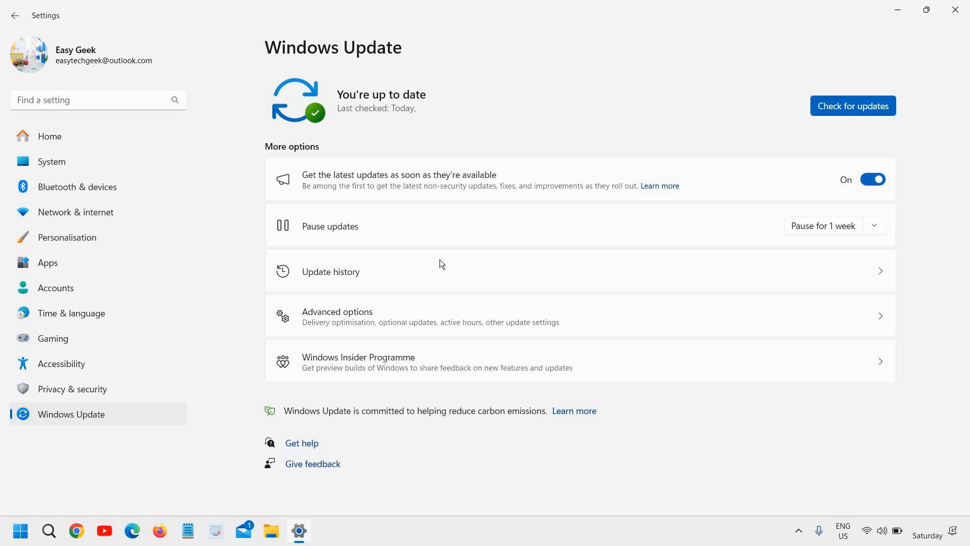
{"action": "mouse_move", "coordinate": [521, 278]}
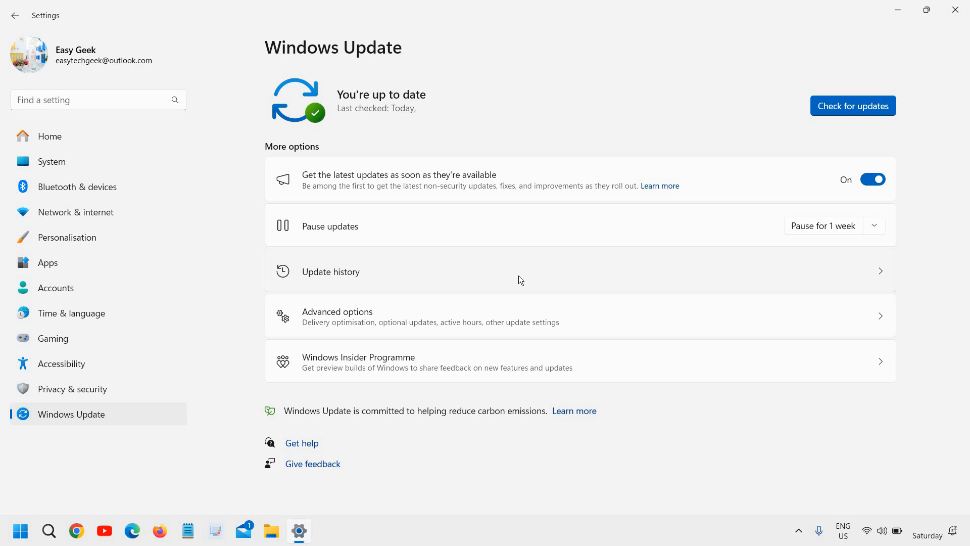
Show Update history and scroll through the Quality Updates list.
{"action": "left_click", "coordinate": [332, 271]}
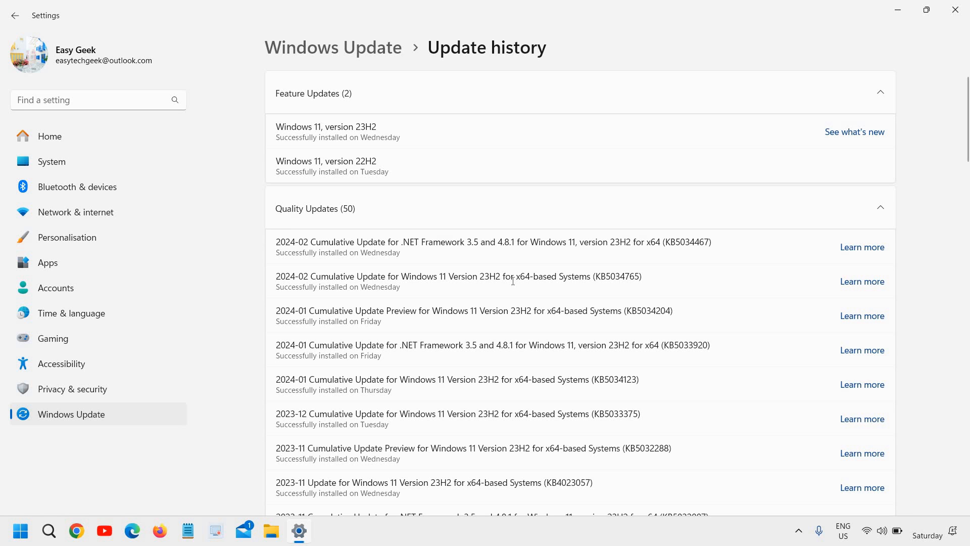
{"action": "mouse_move", "coordinate": [397, 101]}
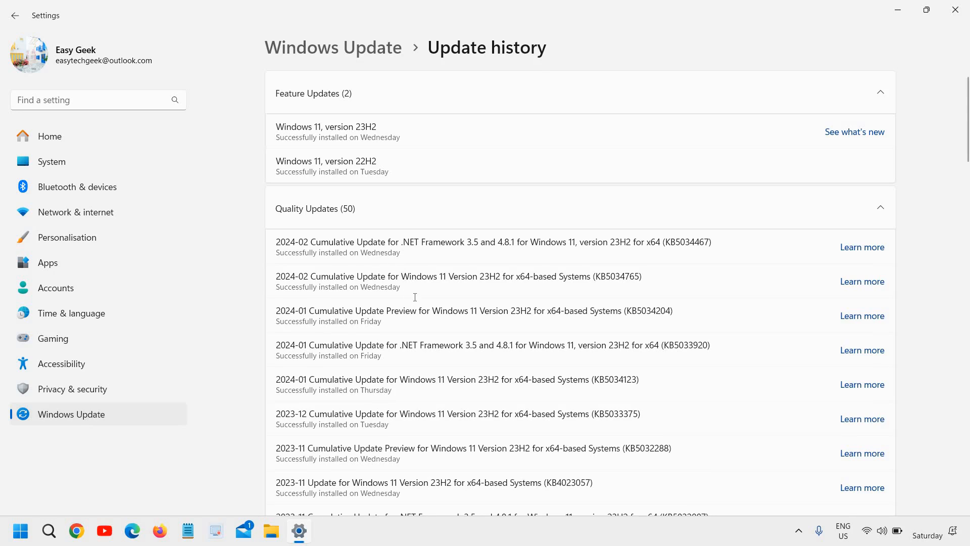
{"action": "scroll", "scroll_direction": "down", "scroll_amount": 3}
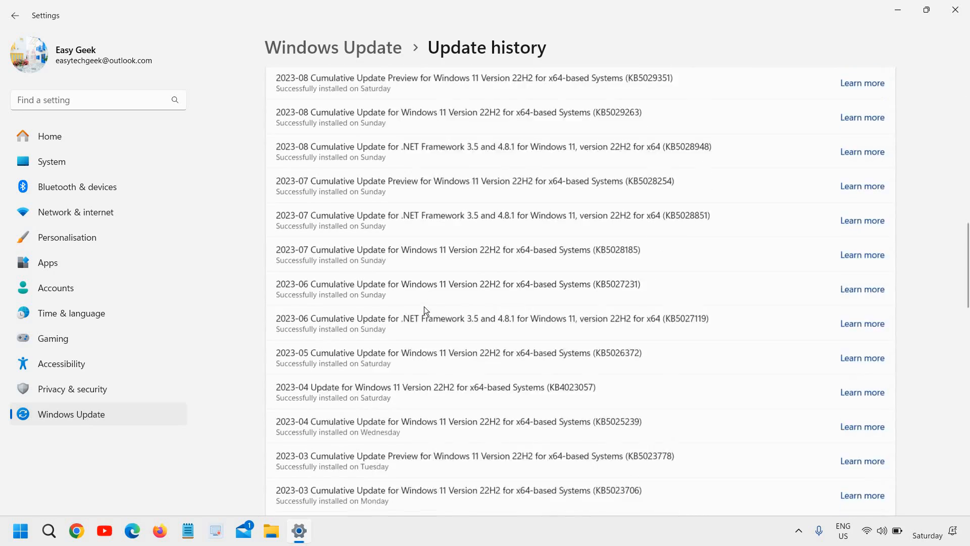
{"action": "scroll", "scroll_direction": "down", "scroll_amount": 3}
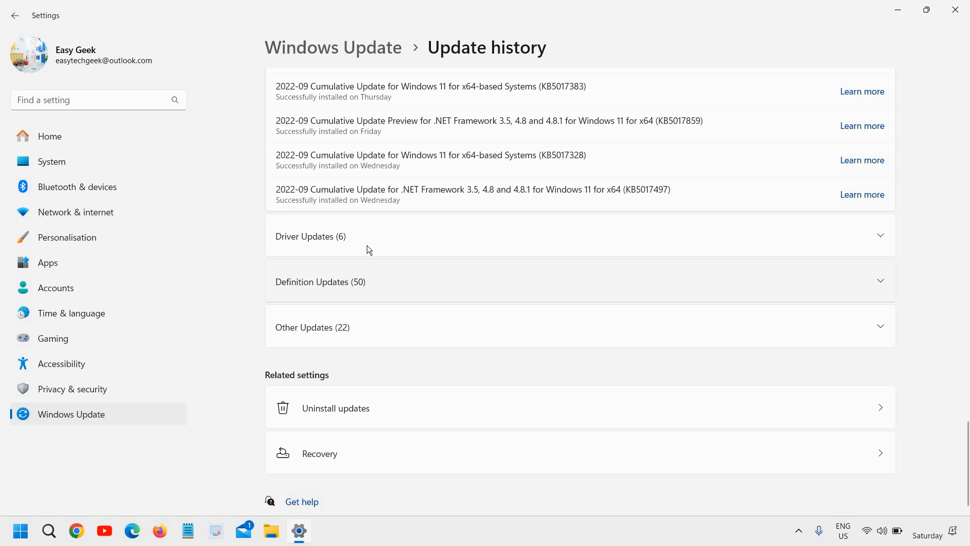
Expand Driver Updates, review the remaining update lists, then minimize Settings to the desktop.
{"action": "left_click", "coordinate": [557, 235]}
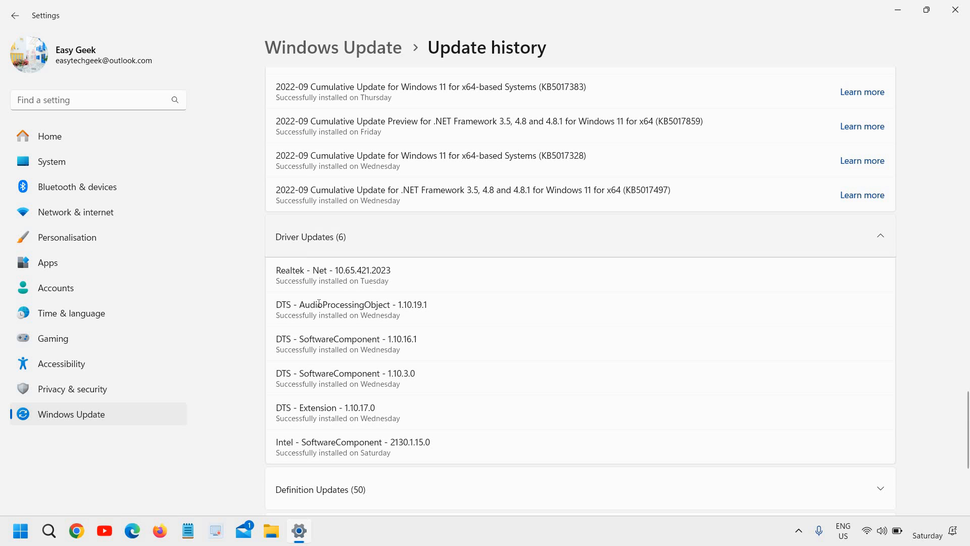
{"action": "mouse_move", "coordinate": [328, 324]}
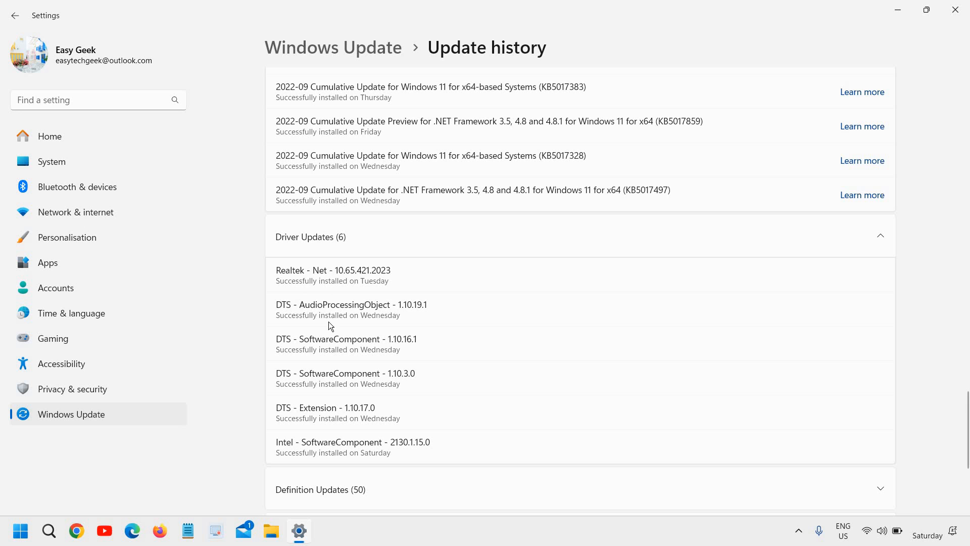
{"action": "scroll", "scroll_direction": "down", "scroll_amount": 3}
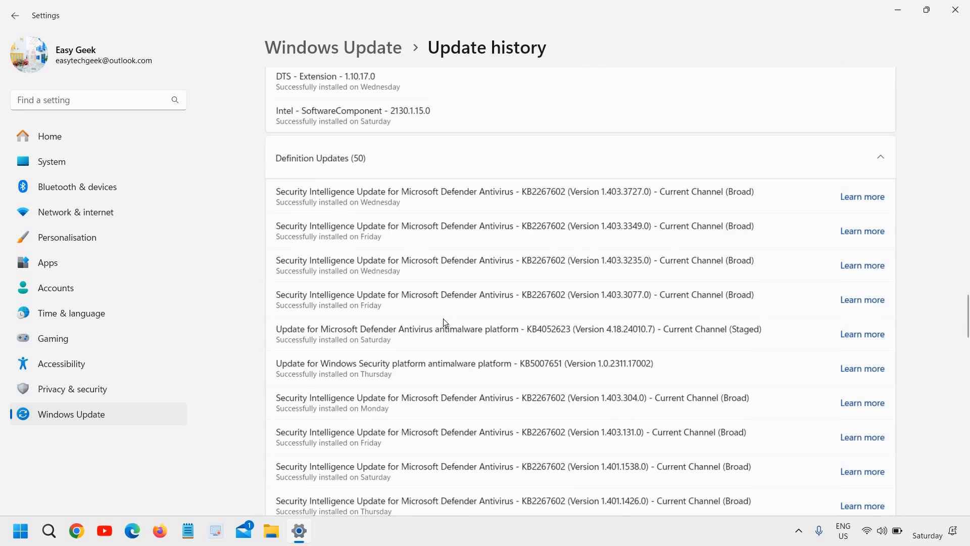
{"action": "scroll", "scroll_direction": "down", "scroll_amount": 3}
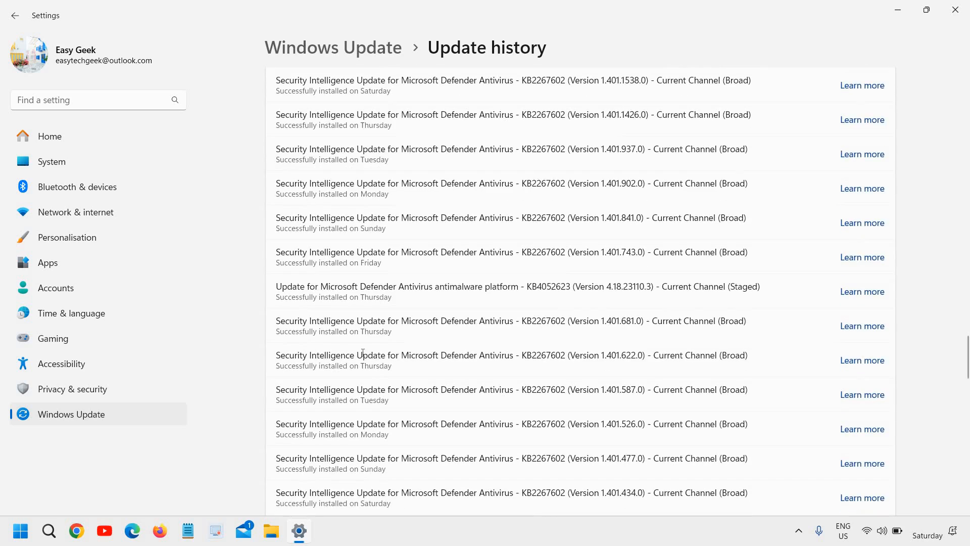
{"action": "scroll", "scroll_direction": "down", "scroll_amount": 3}
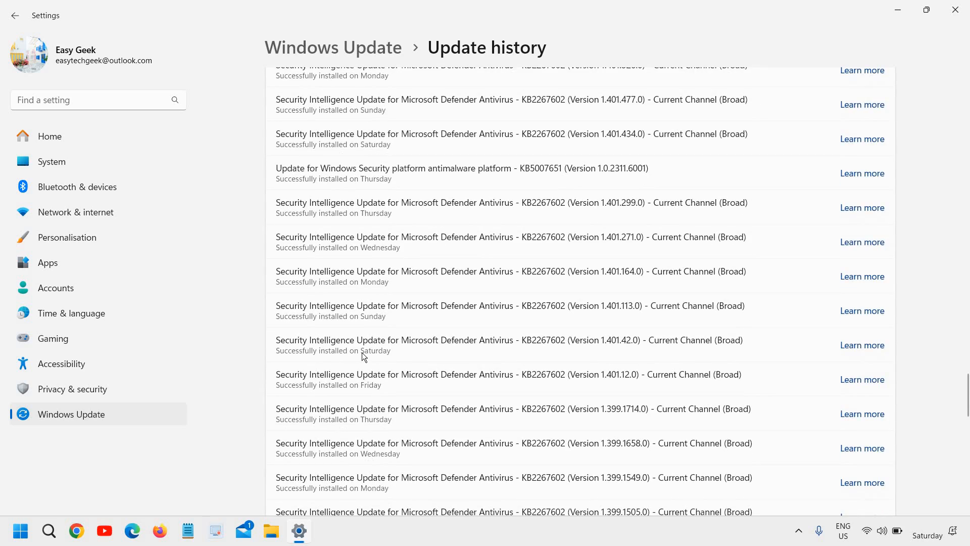
{"action": "scroll", "scroll_direction": "down", "scroll_amount": 3}
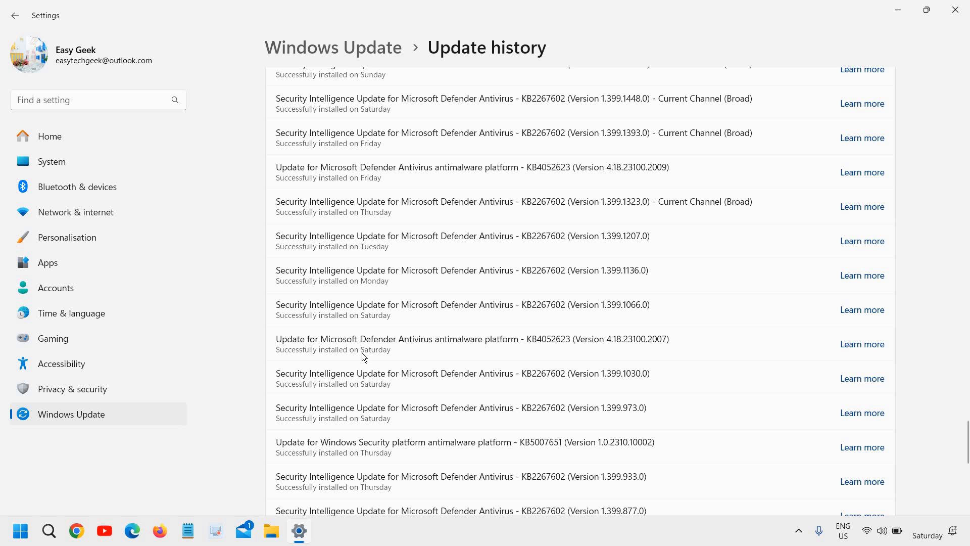
{"action": "scroll", "scroll_direction": "down", "scroll_amount": 3}
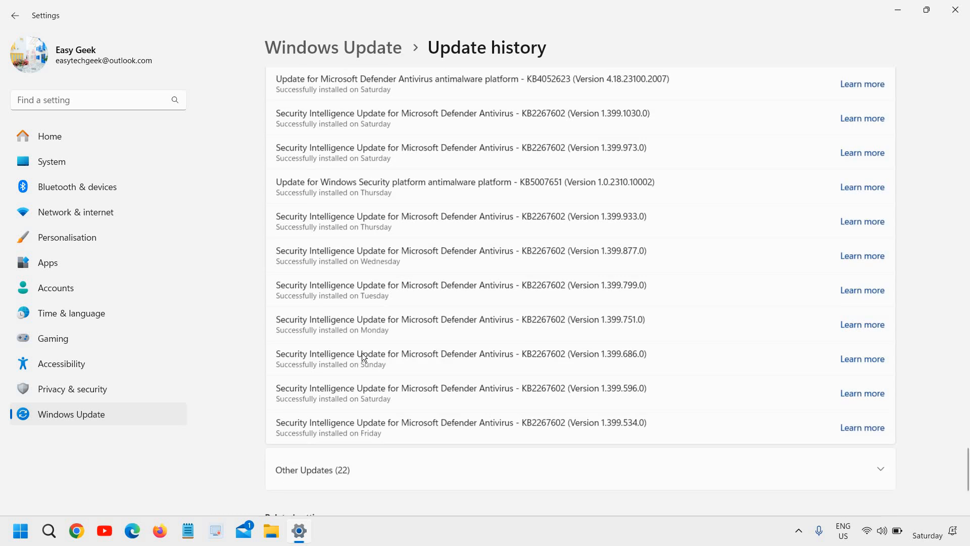
{"action": "scroll", "scroll_direction": "down", "scroll_amount": 3}
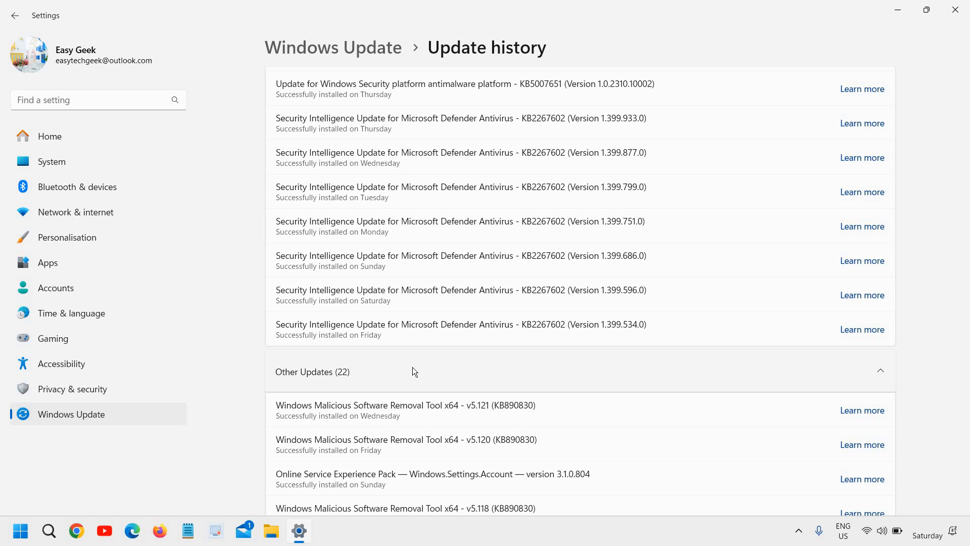
{"action": "scroll", "scroll_direction": "down", "scroll_amount": 3}
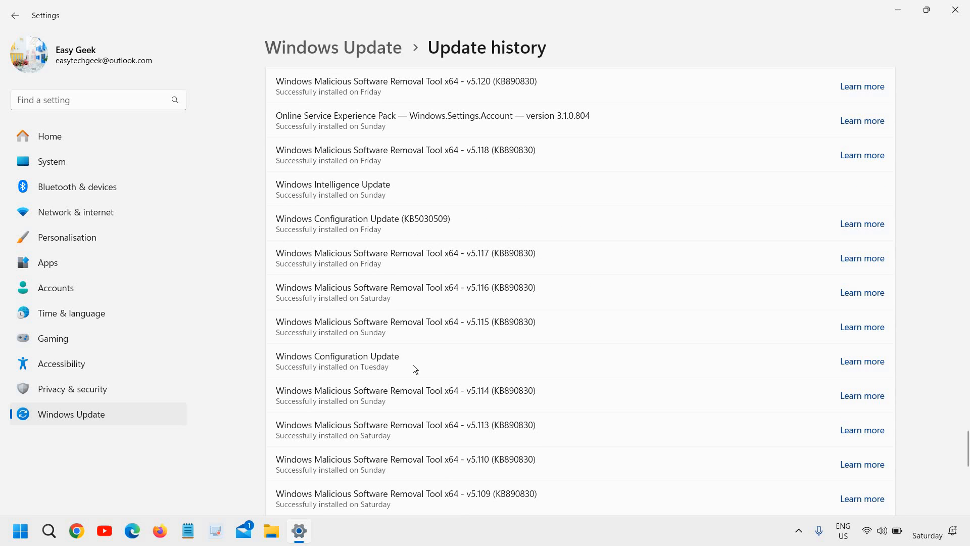
{"action": "left_click", "coordinate": [955, 10]}
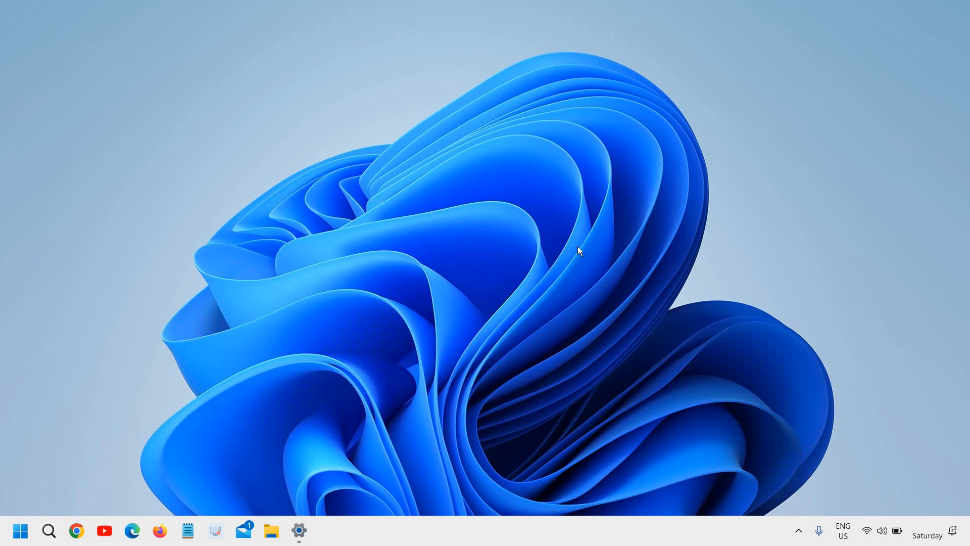